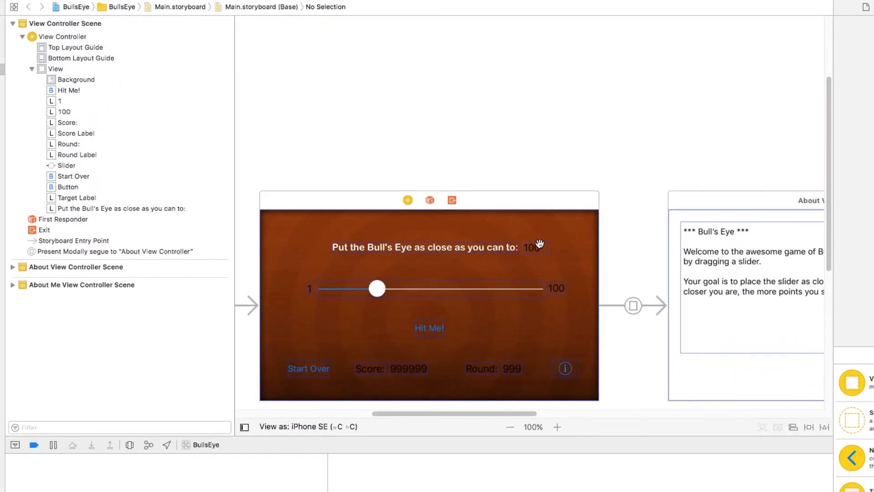
Step: Colour the game screen labels fully opaque white (RGB 255, 255, 255 at 100%)
click(533, 247)
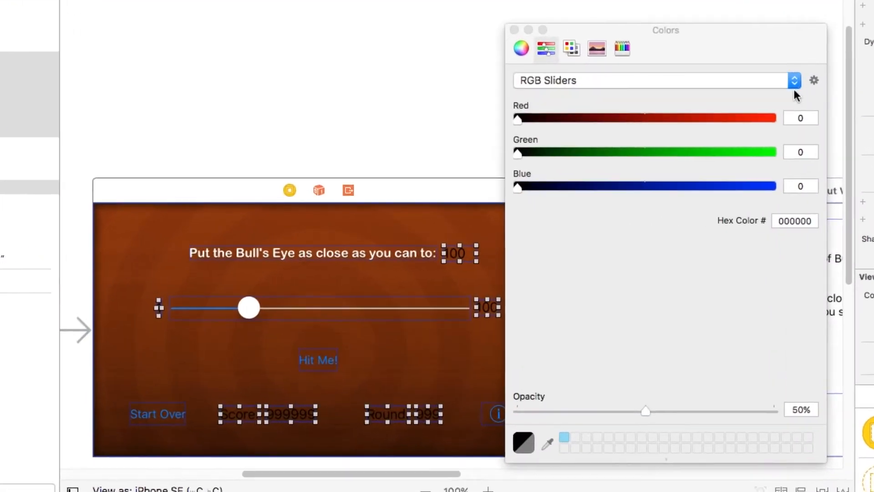
text(255)
text(100)
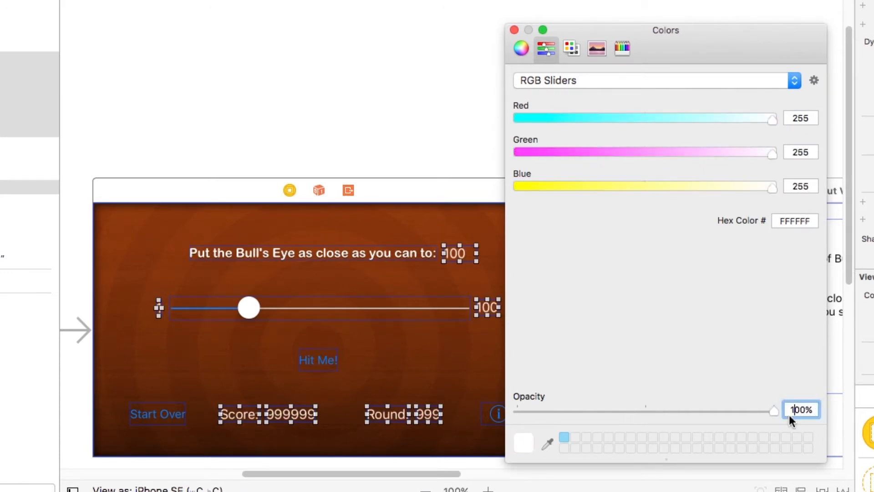
click(514, 29)
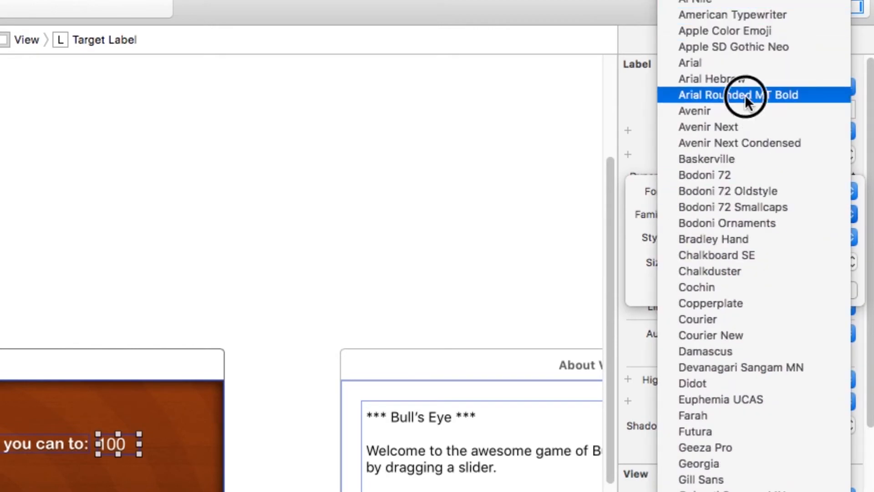
Step: Set the labels' font to the custom family Arial Rounded MT Bold at size 17
click(736, 94)
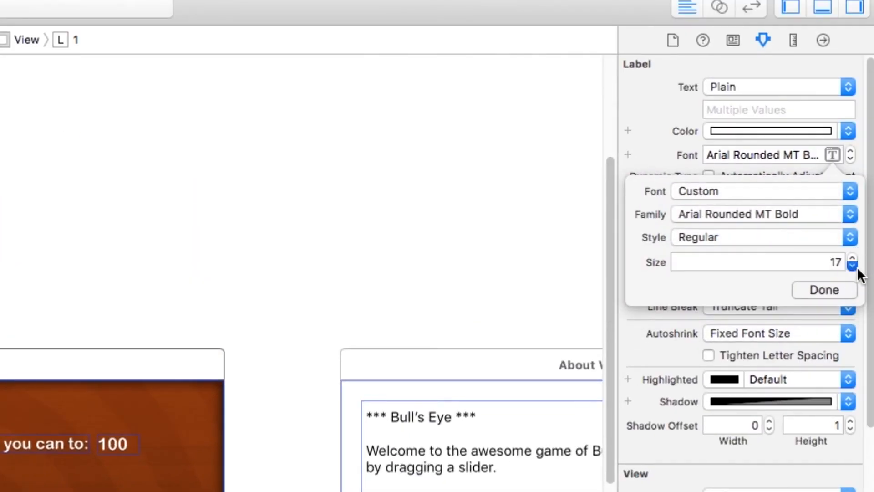
Step: Reduce the slider's 1 and 100 end labels to 14 point
click(851, 267)
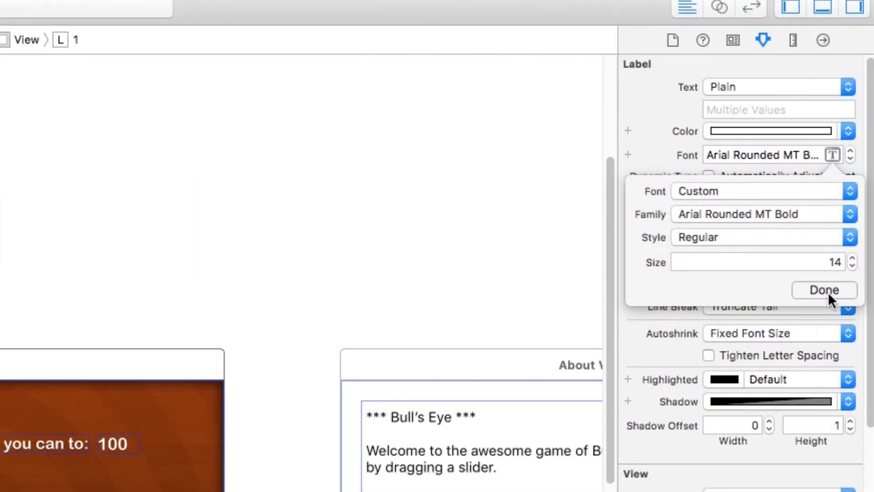
click(823, 289)
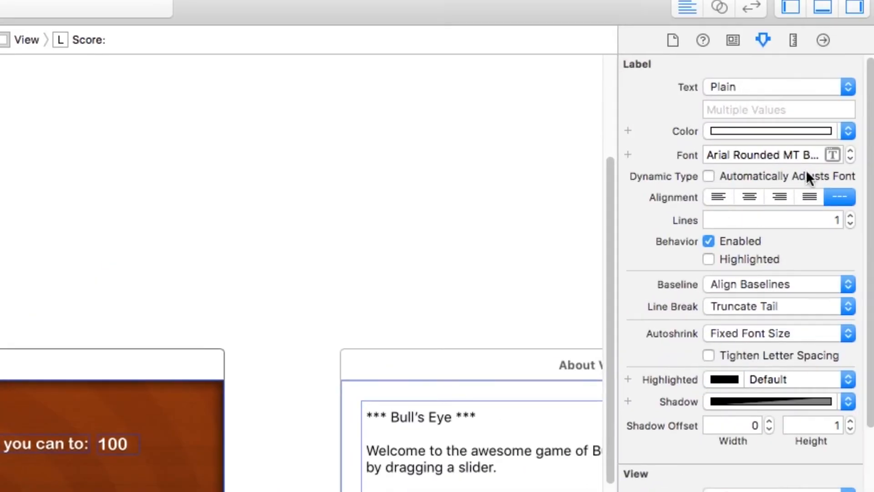
Step: Enlarge the Score and Round captions and restyle the target number label's font
click(834, 155)
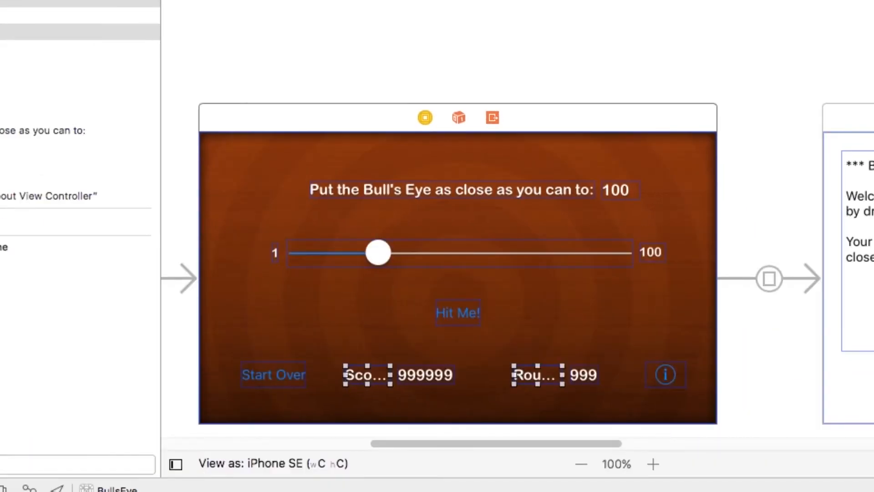
click(616, 191)
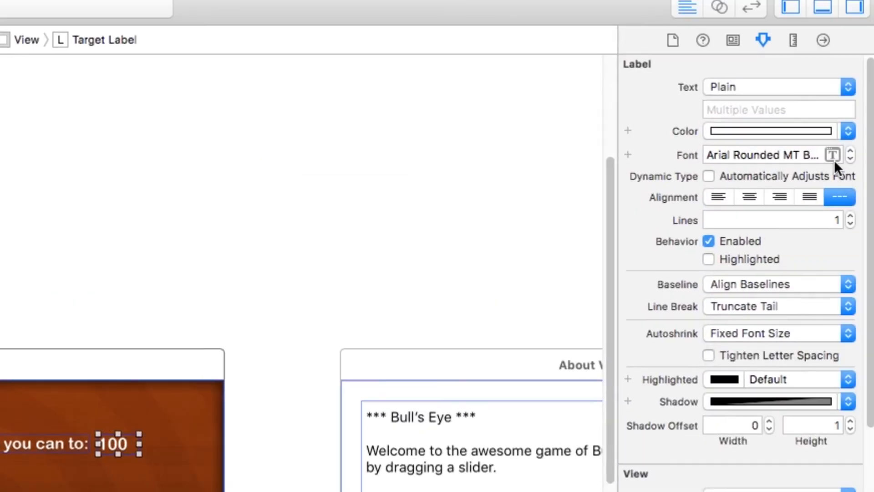
click(834, 155)
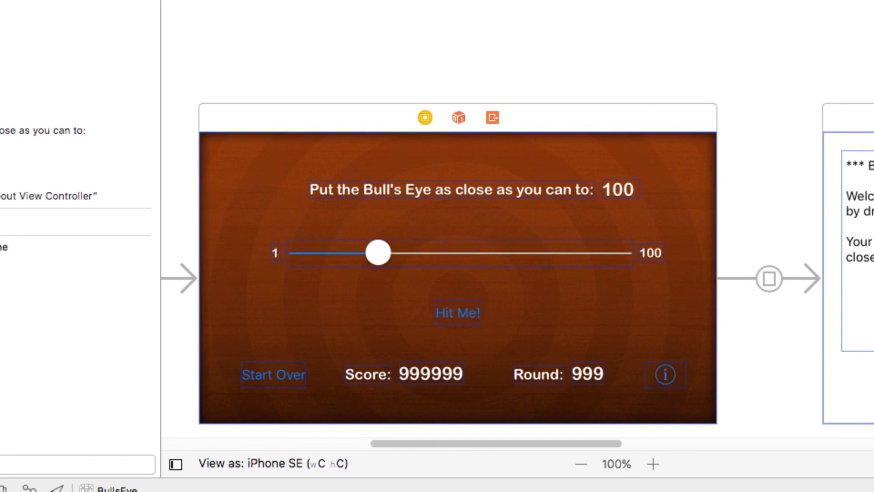
mouse_move(662, 184)
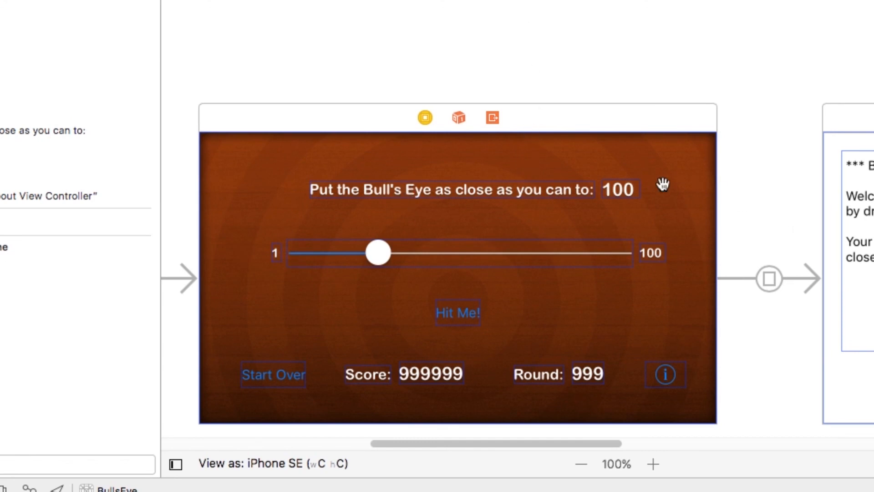